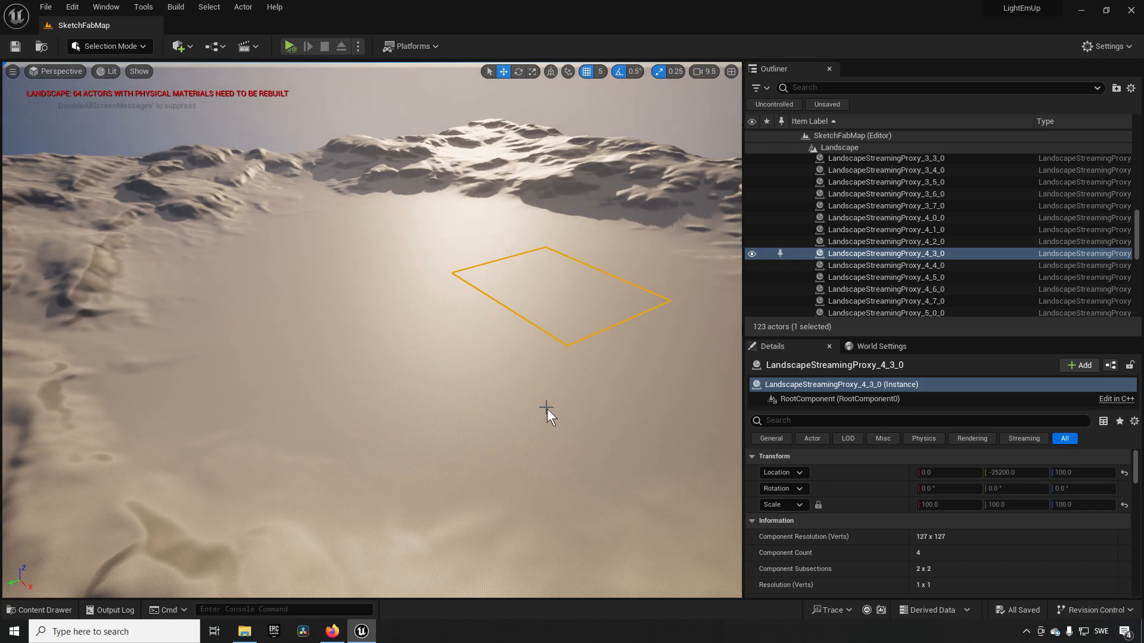
mouse_move(351, 630)
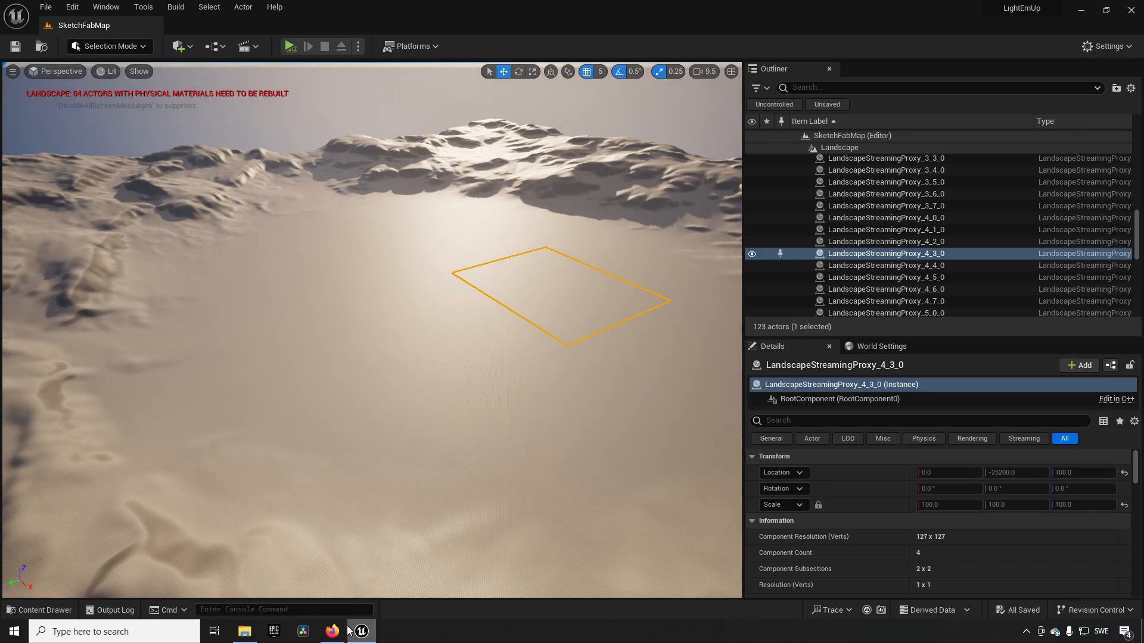
- Switch from Unreal Engine to the Firefox browser showing Sketchfab
left_click(333, 631)
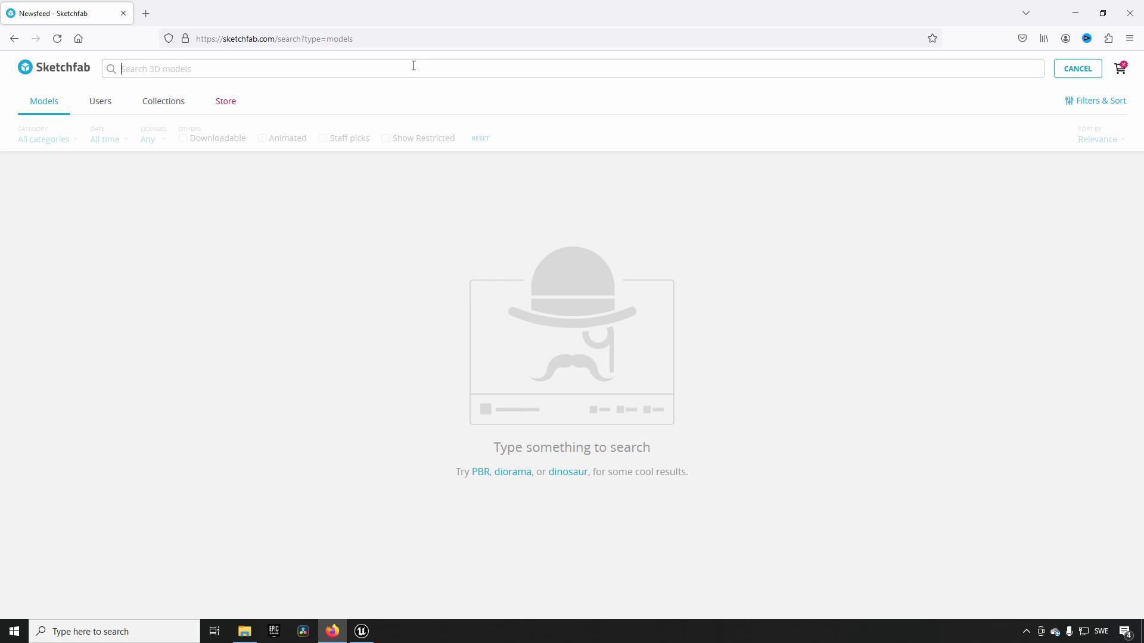
- Search Sketchfab for 'X-wing' and open the free X-Wing model's page
type("X-wing")
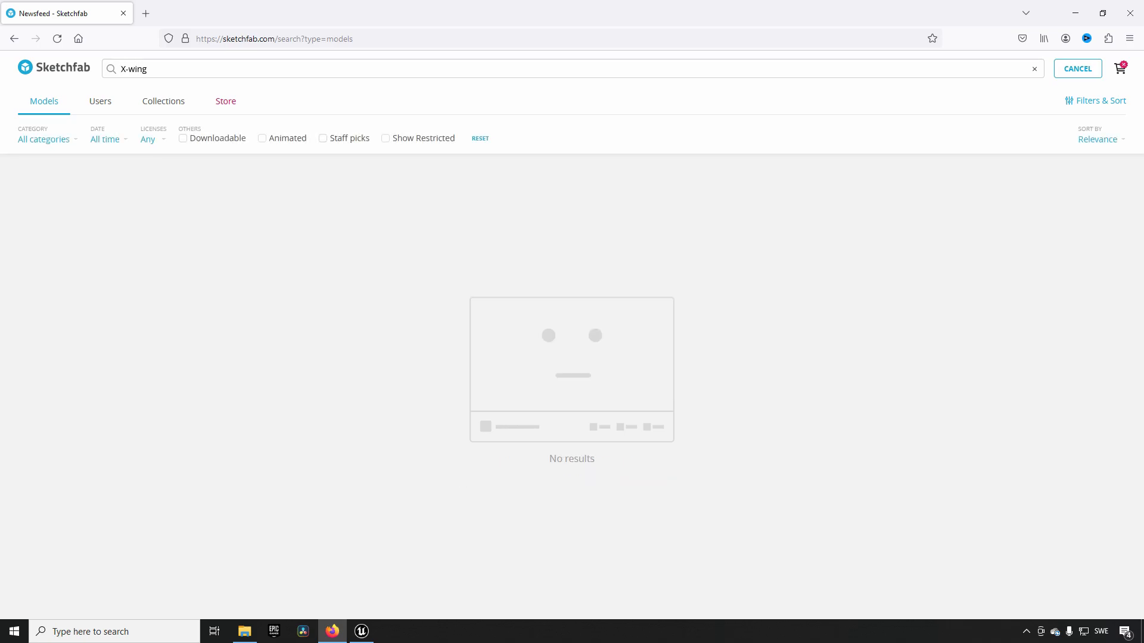
key("Return")
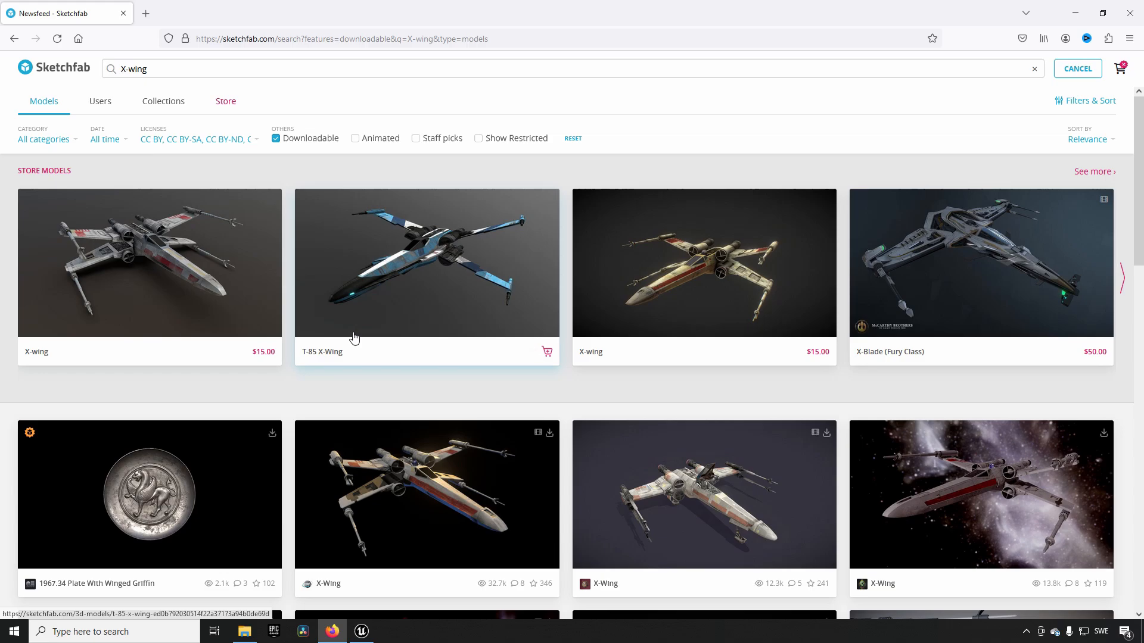
scroll("down", 3)
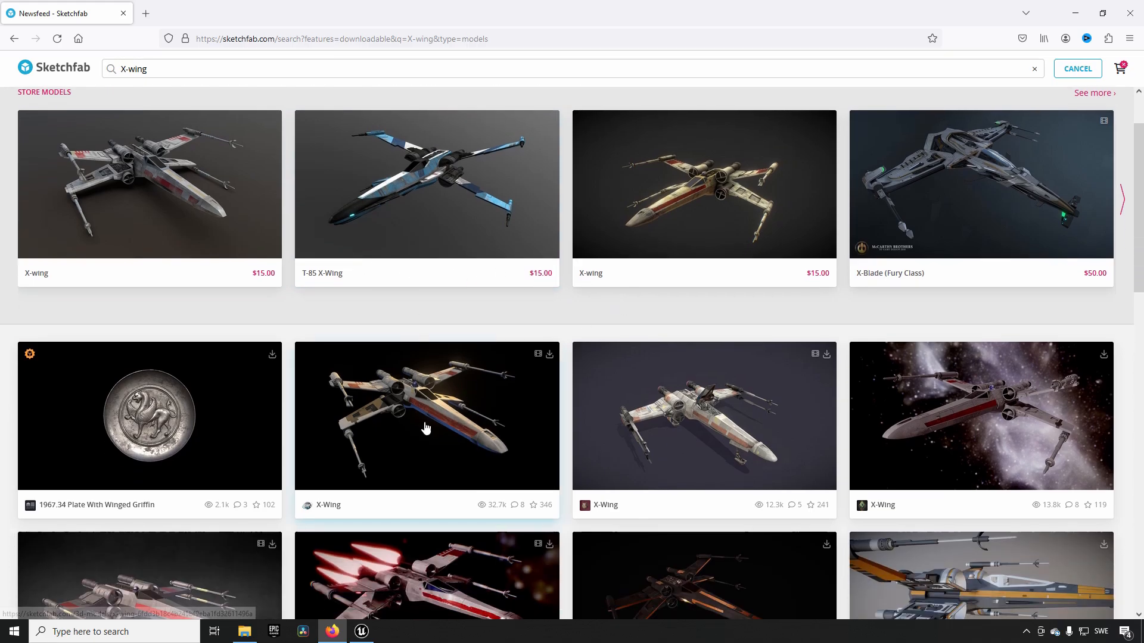
left_click(426, 416)
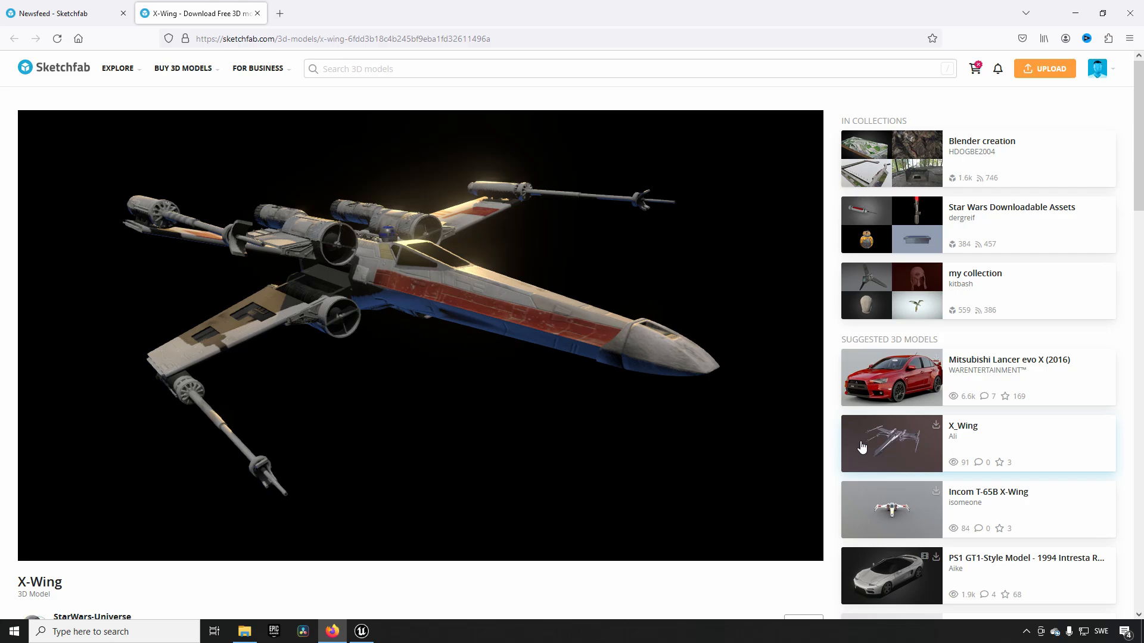
- Request the X-Wing's glTF download, then return to the Unreal Engine desert level
left_click(62, 416)
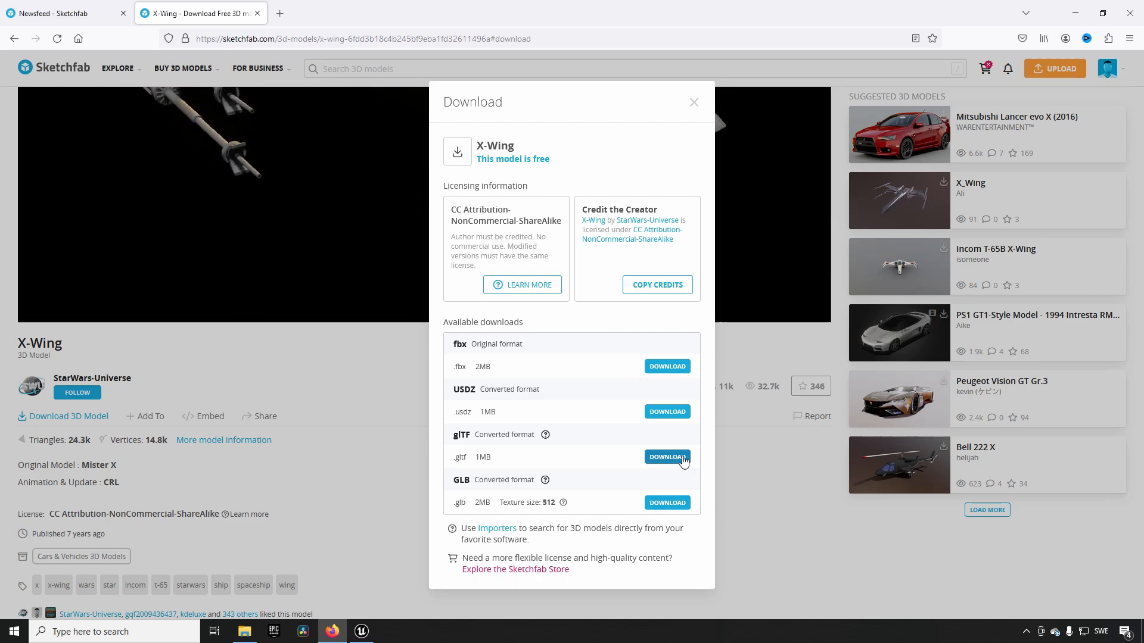
left_click(361, 632)
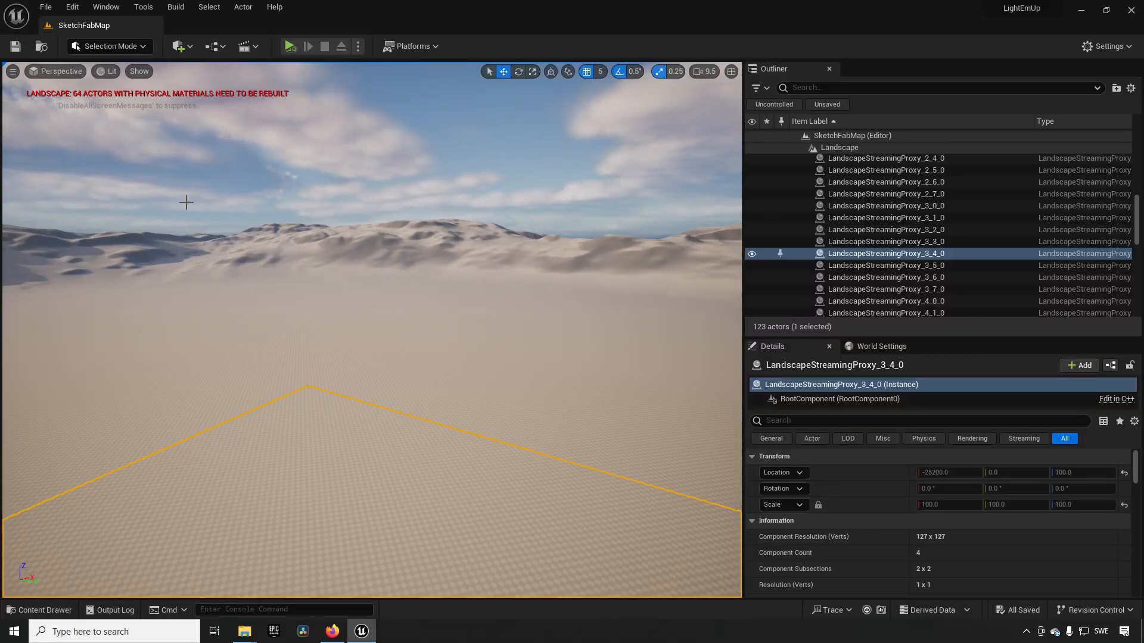
- Choose scene.gltf from D:\SketchfabImport with File > Import Into Level
left_click(45, 6)
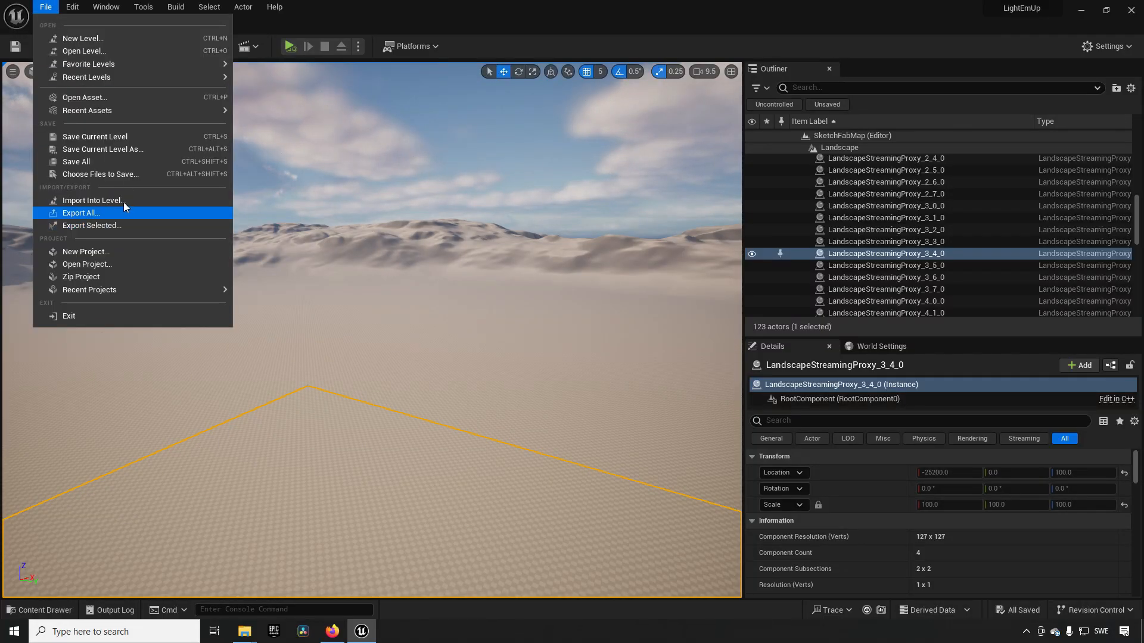
left_click(91, 200)
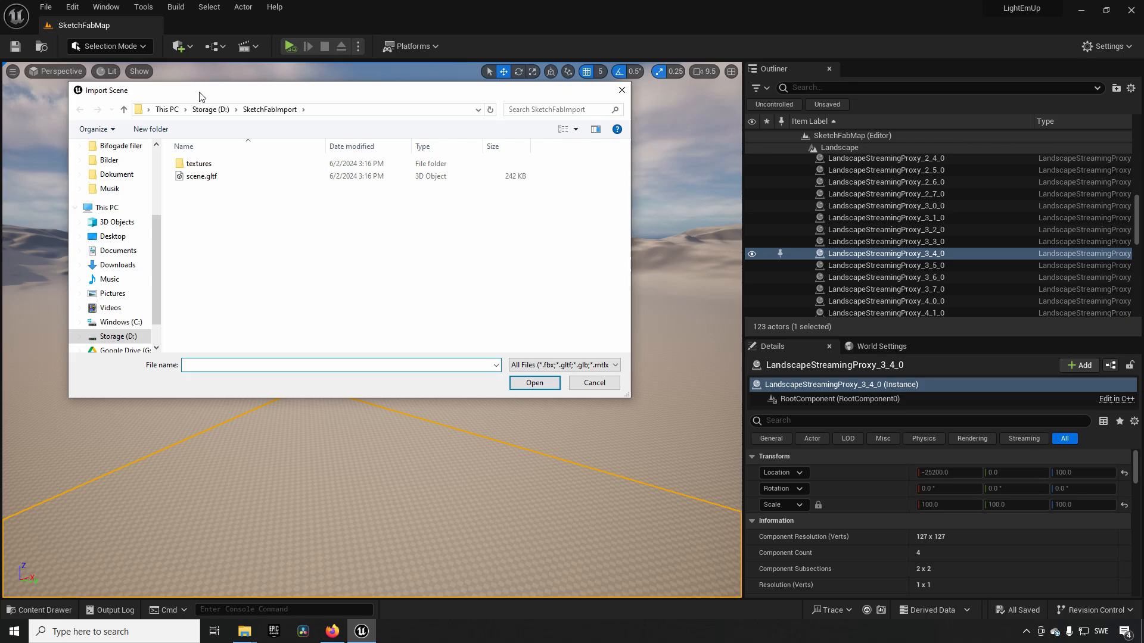
mouse_move(281, 177)
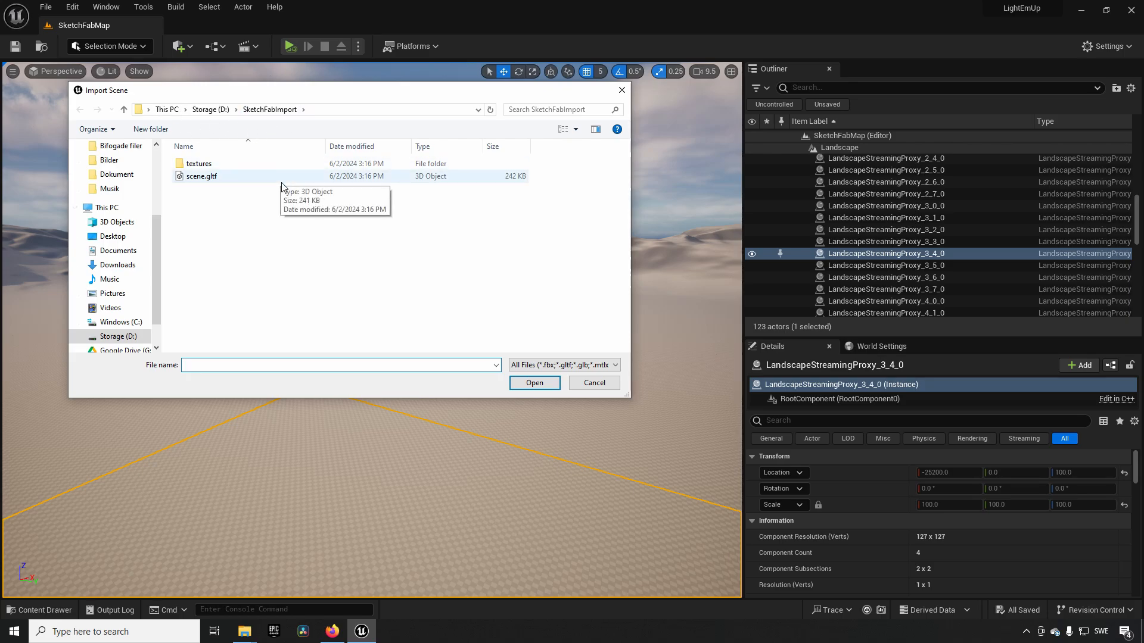
mouse_move(284, 188)
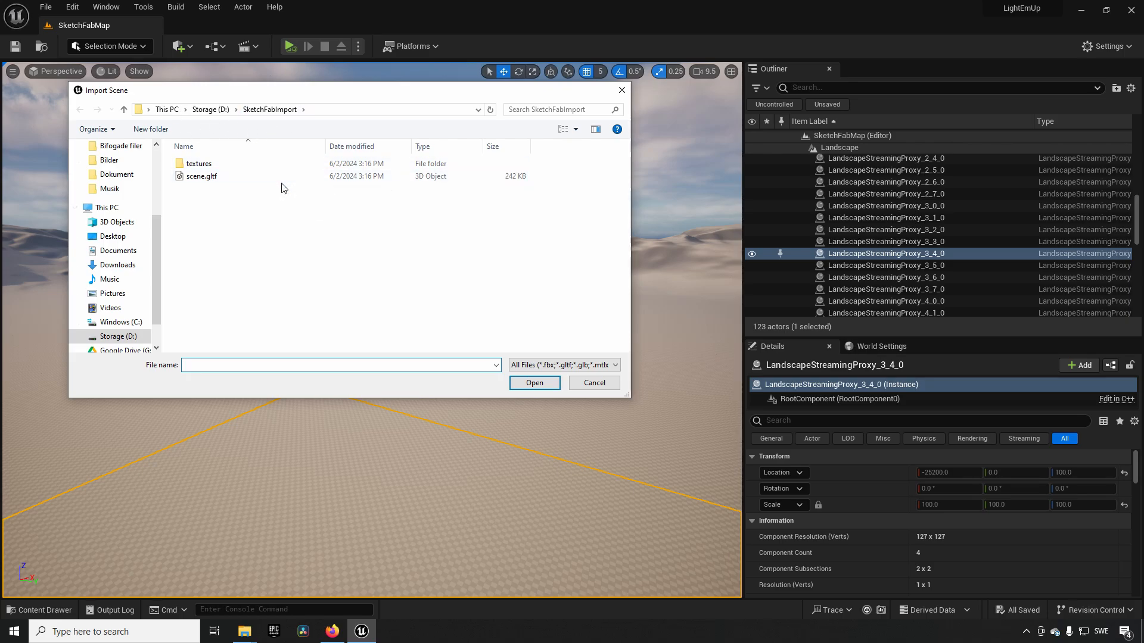
left_click(201, 175)
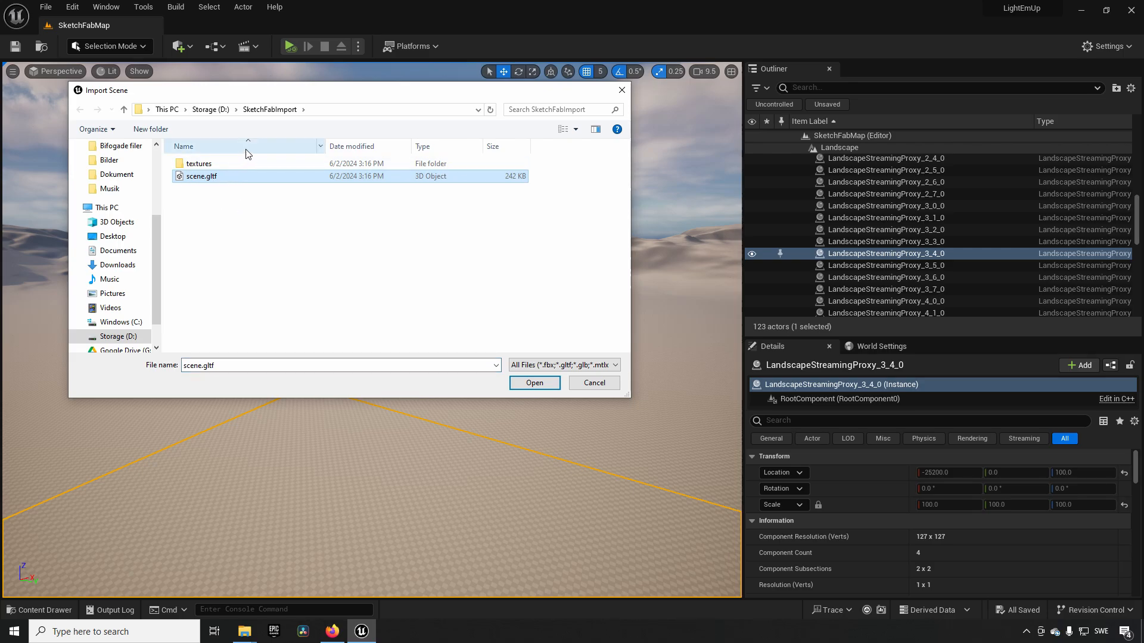
left_click(534, 384)
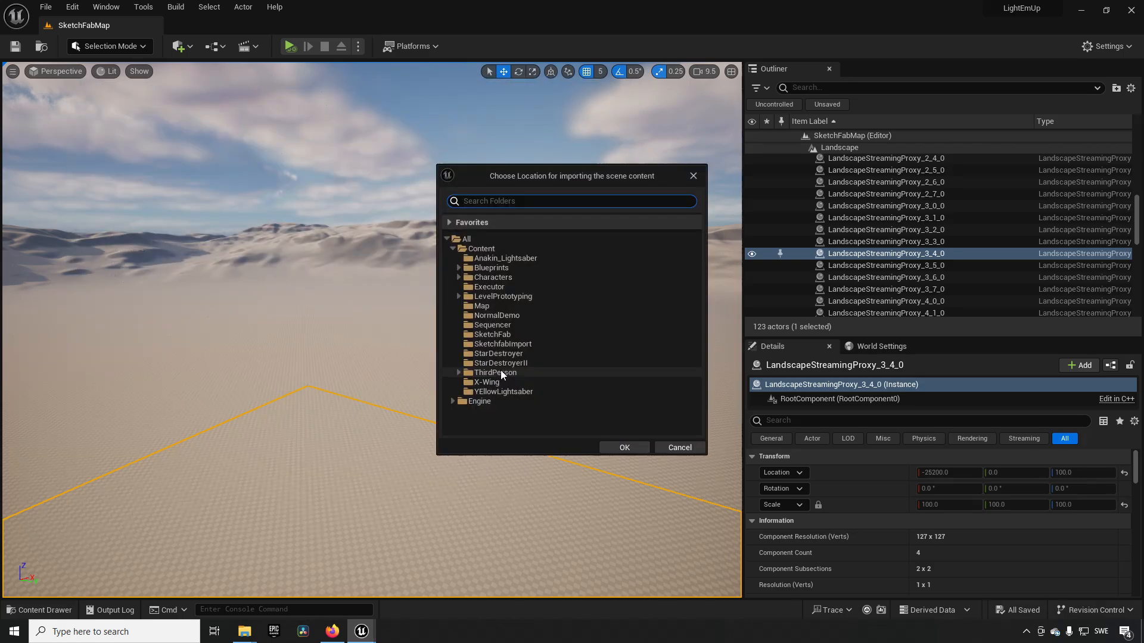
- Set Content > SketchfabImport as the import destination folder
left_click(502, 344)
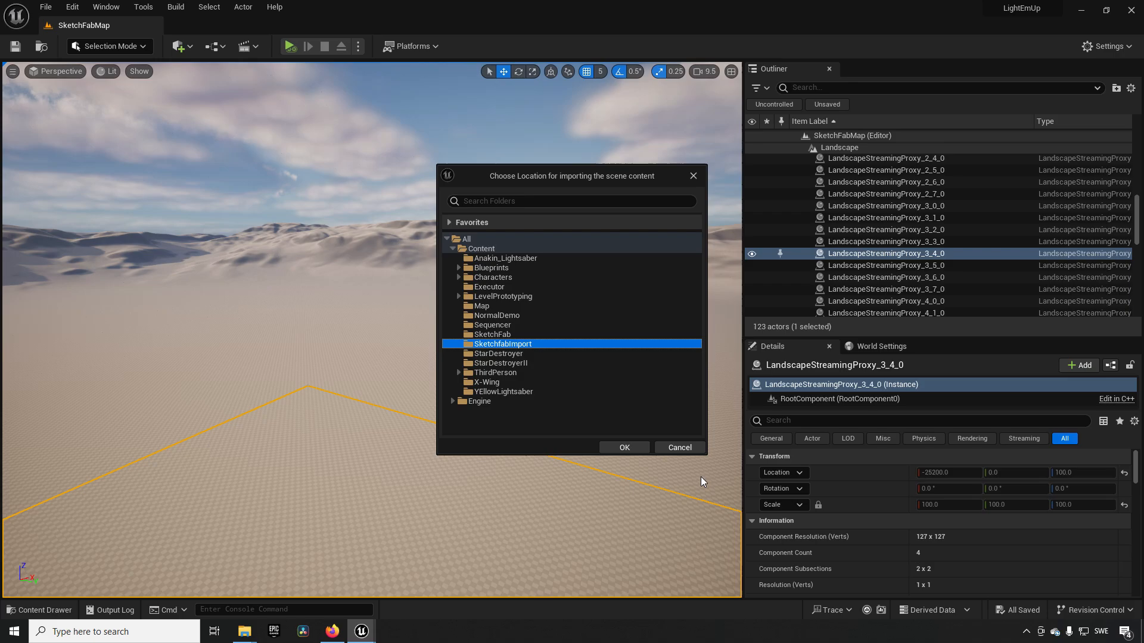
left_click(624, 448)
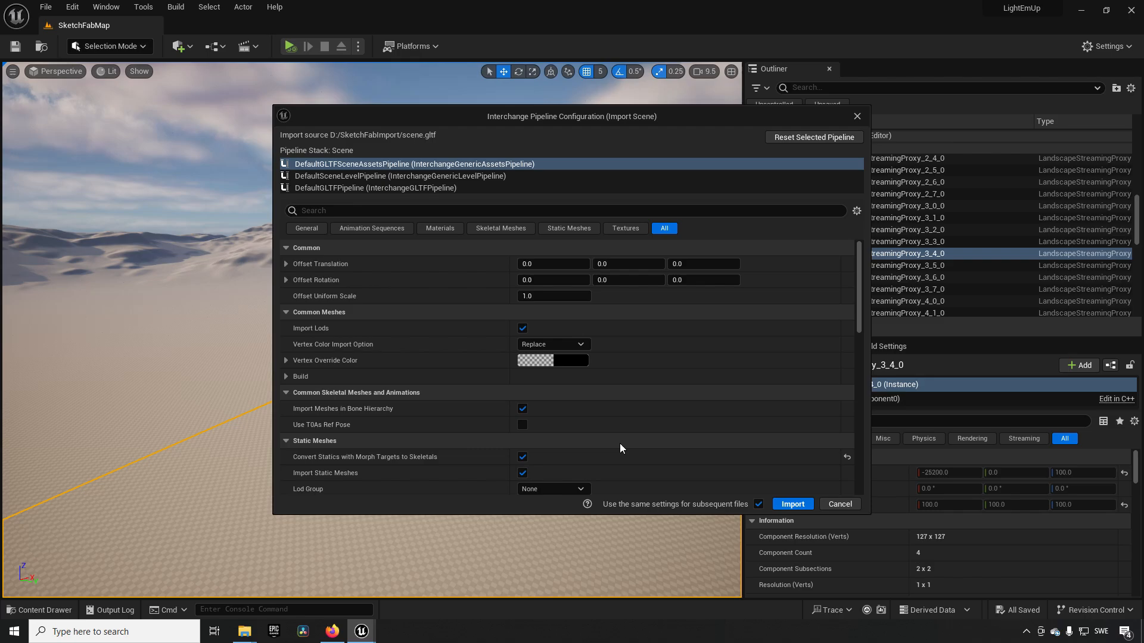
mouse_move(664, 419)
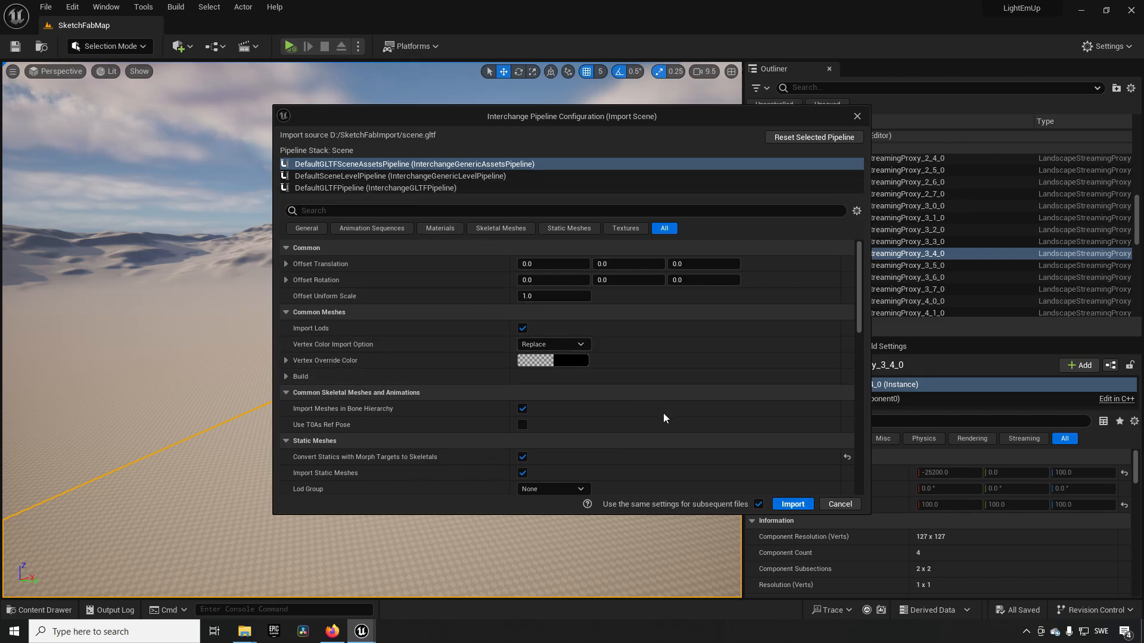
mouse_move(792, 505)
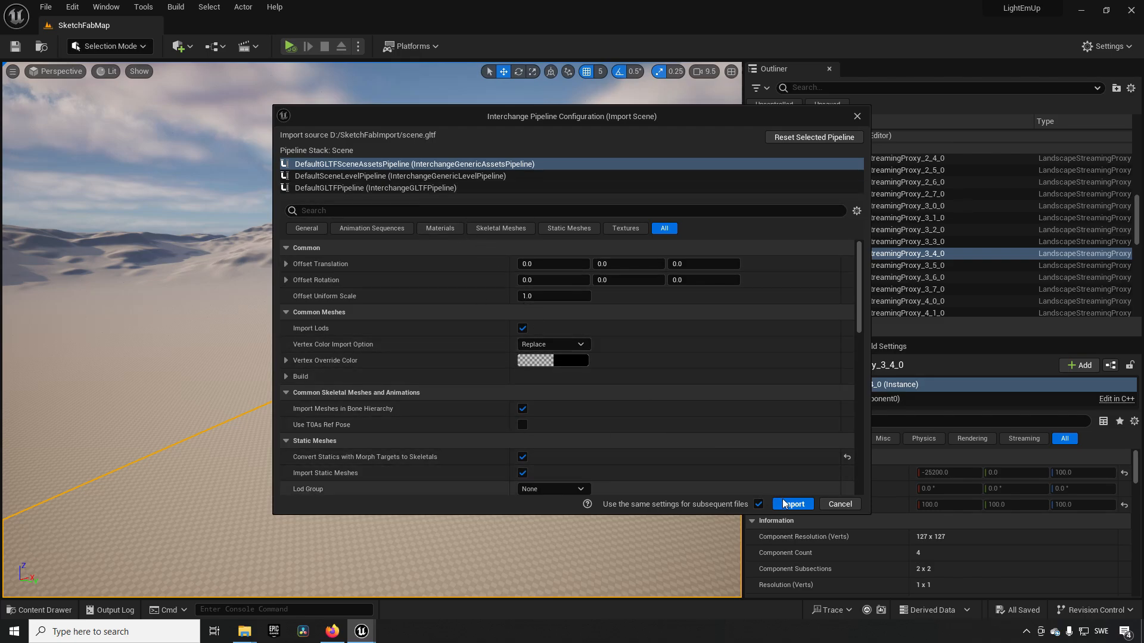
- Run the Interchange import of scene.gltf using the default pipeline settings
left_click(792, 504)
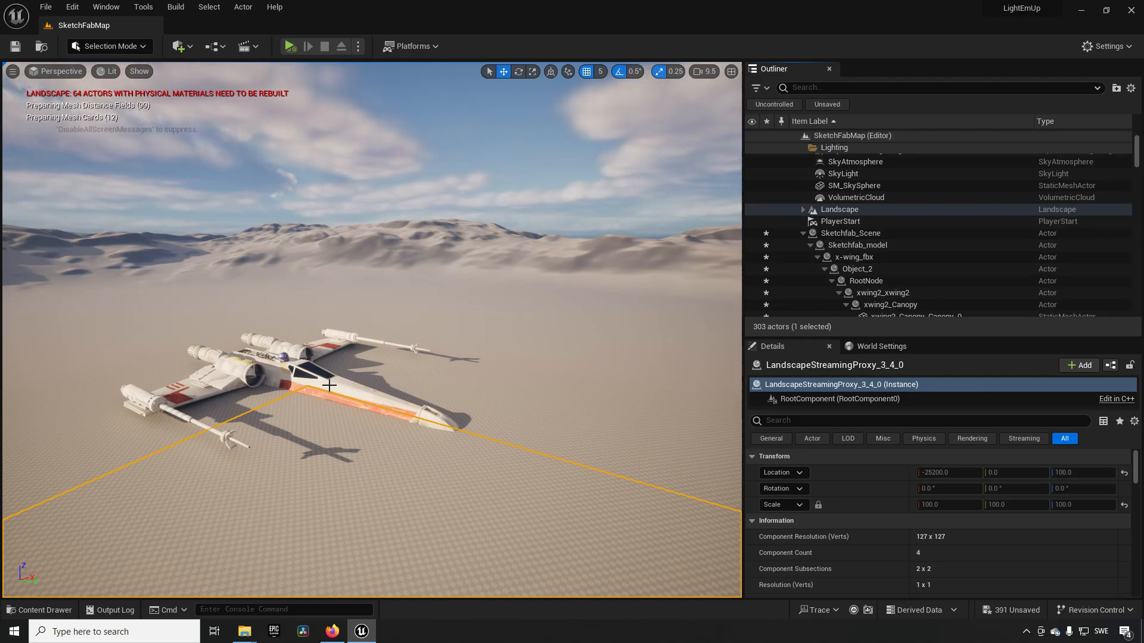
- Select the X-Wing's main fuselage exterior in the viewport to view its properties
left_click(849, 233)
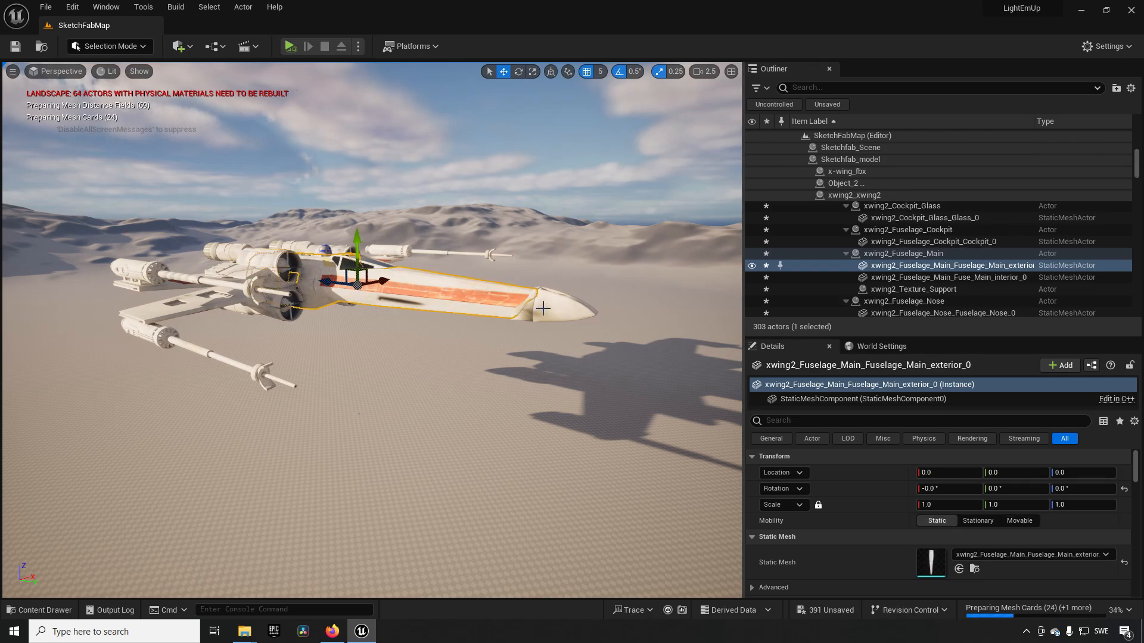
- Select the Sketchfab_Scene root actor and open the Content Drawer with 212 meshes
left_click(942, 264)
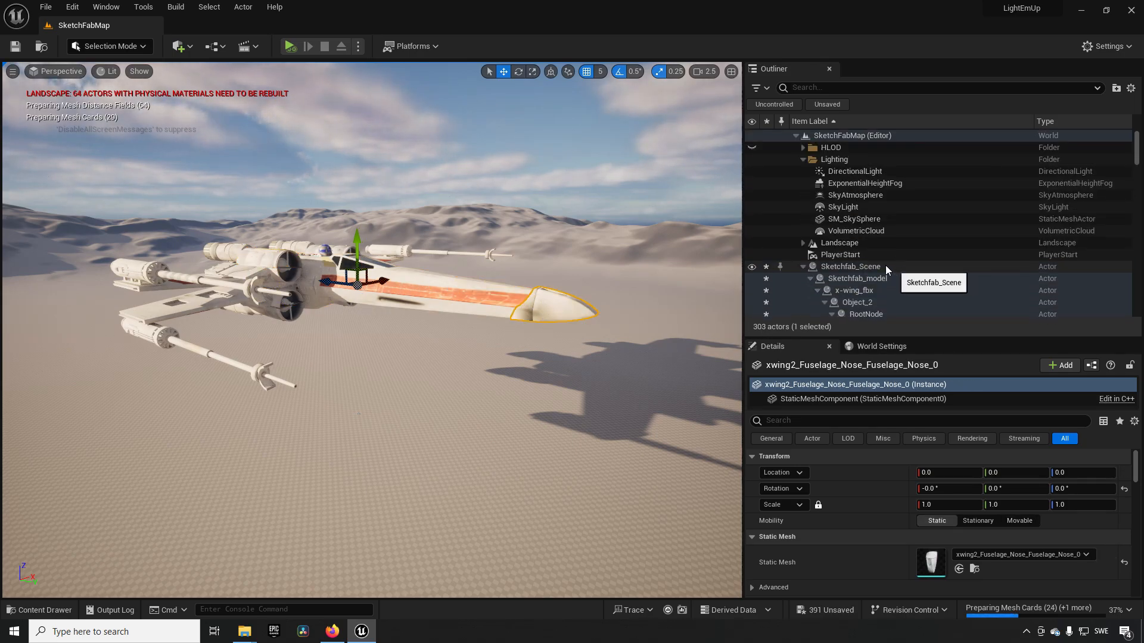
left_click(849, 266)
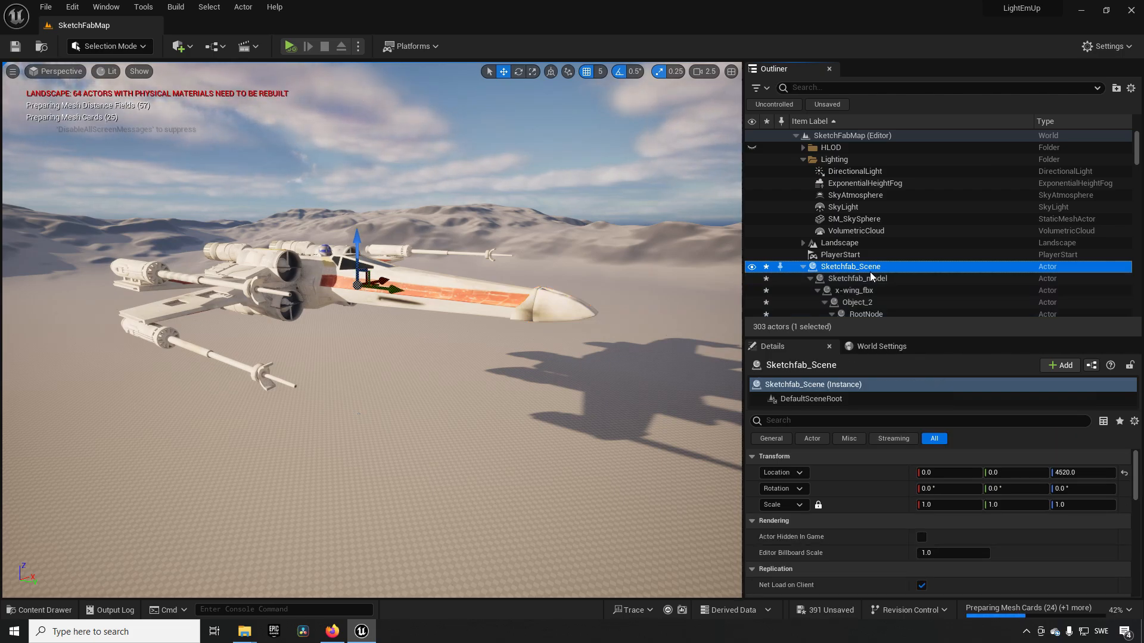
left_click(39, 610)
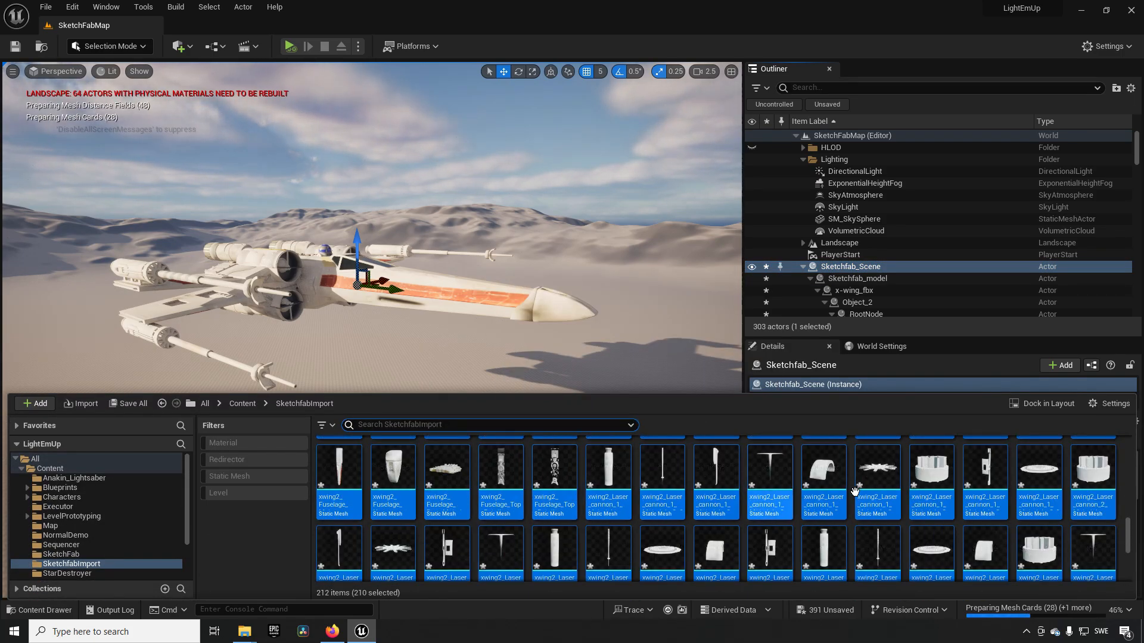
scroll("down", 3)
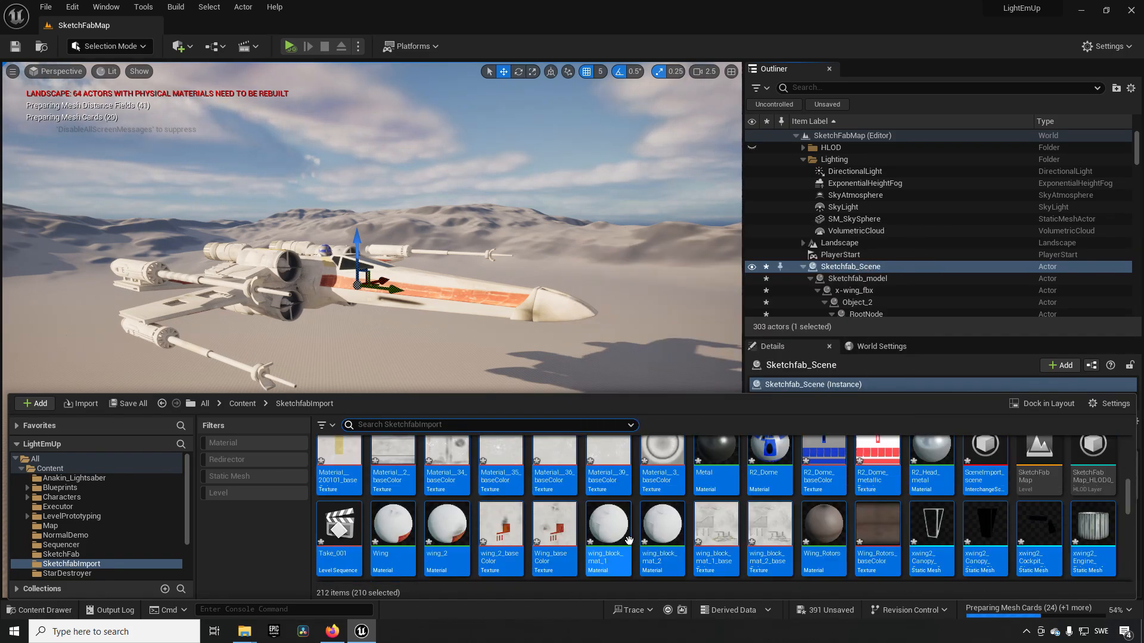
scroll("up", 3)
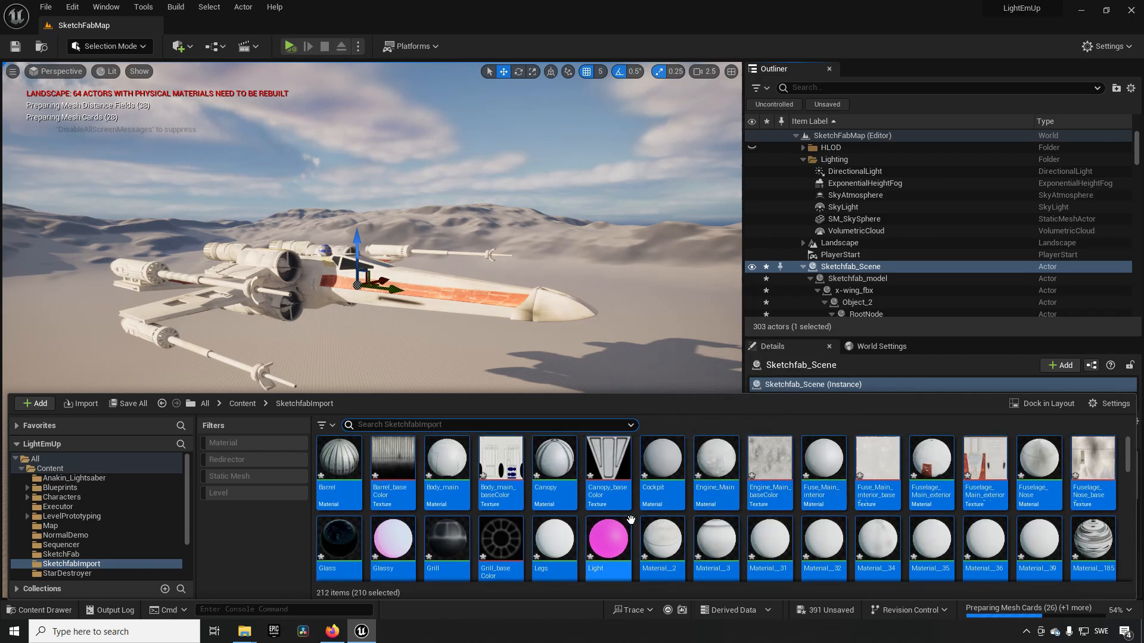